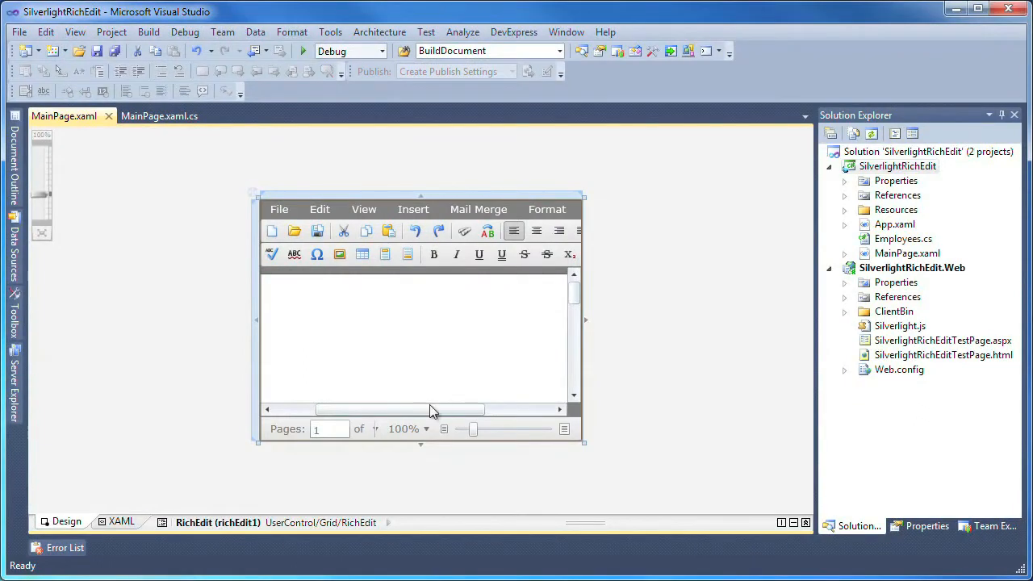
{"action": "mouse_move", "coordinate": [371, 226]}
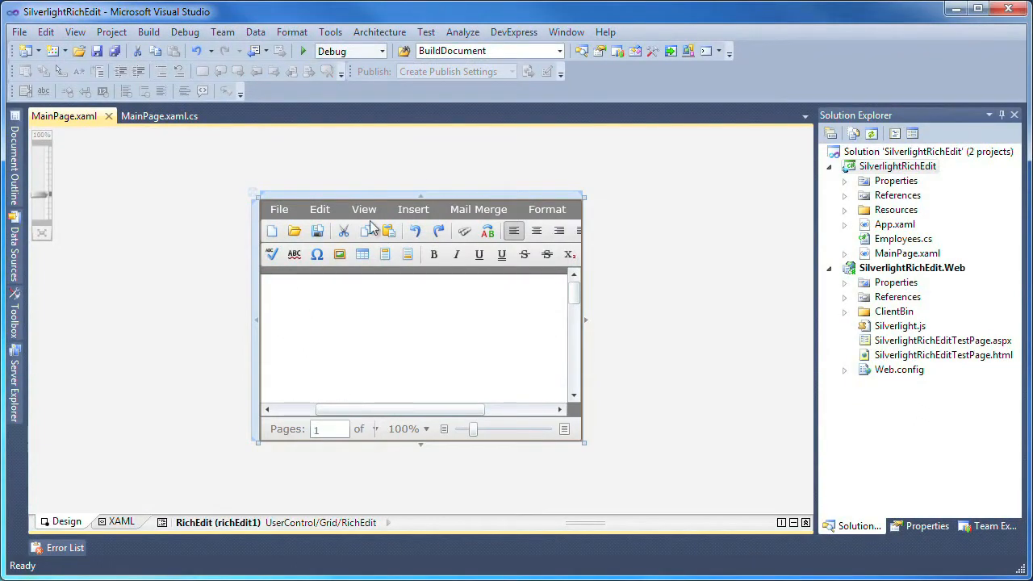
{"action": "mouse_move", "coordinate": [638, 324]}
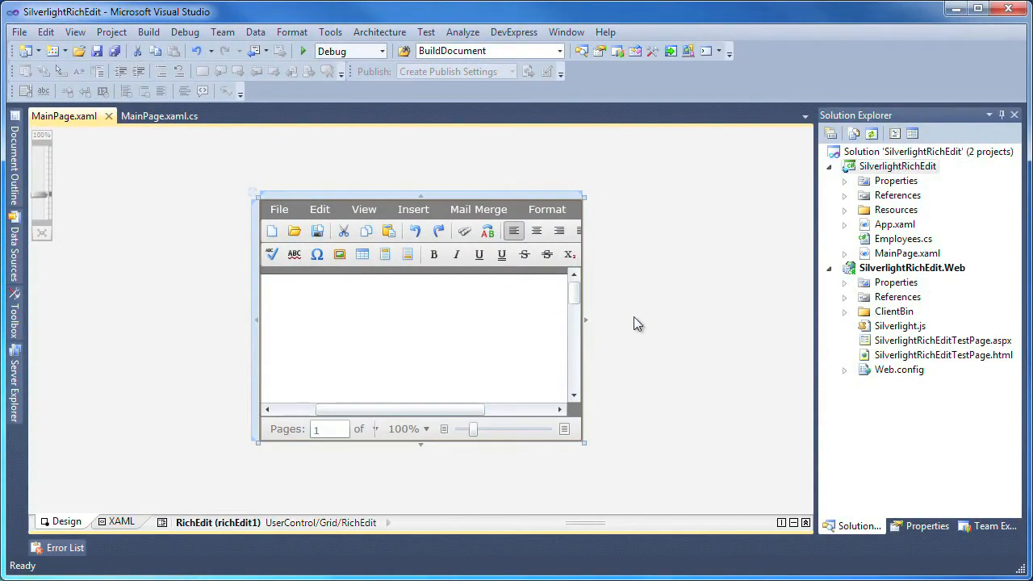
Review the employee records in Resources\Employees.xml, then return to the MainPage designer.
{"action": "left_click", "coordinate": [845, 209]}
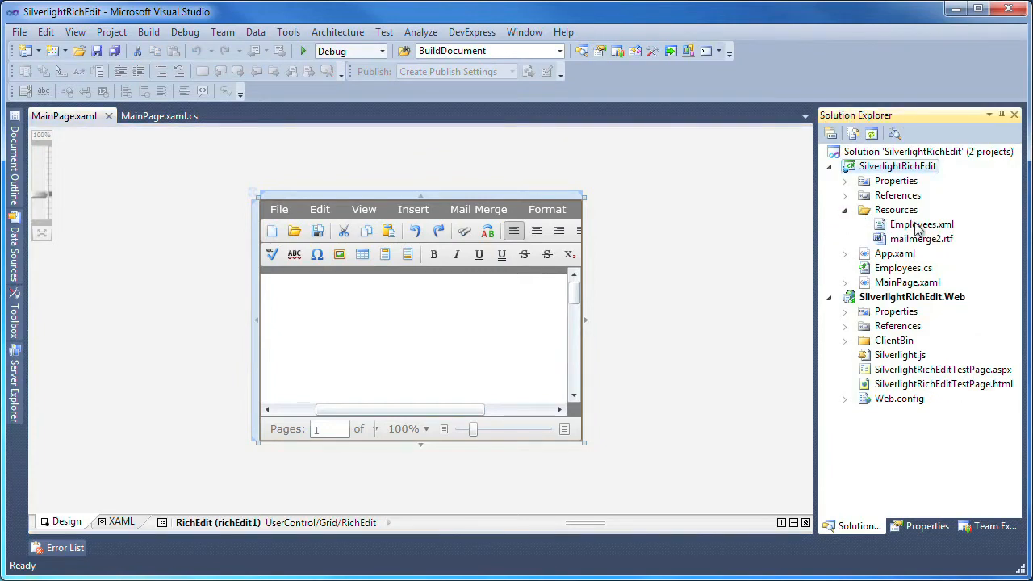
{"action": "double_click", "coordinate": [921, 224]}
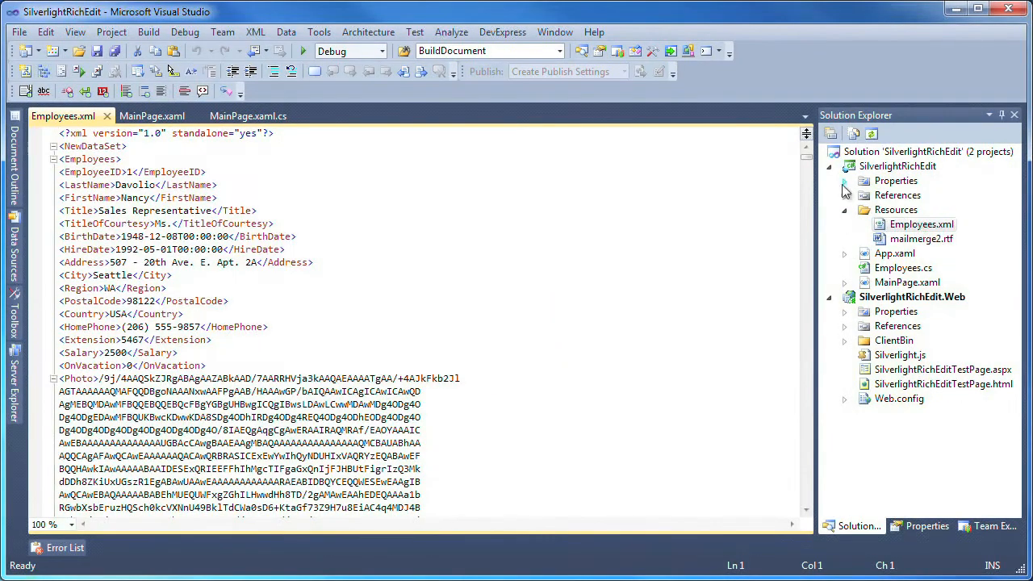
{"action": "scroll", "scroll_direction": "down", "scroll_amount": 3}
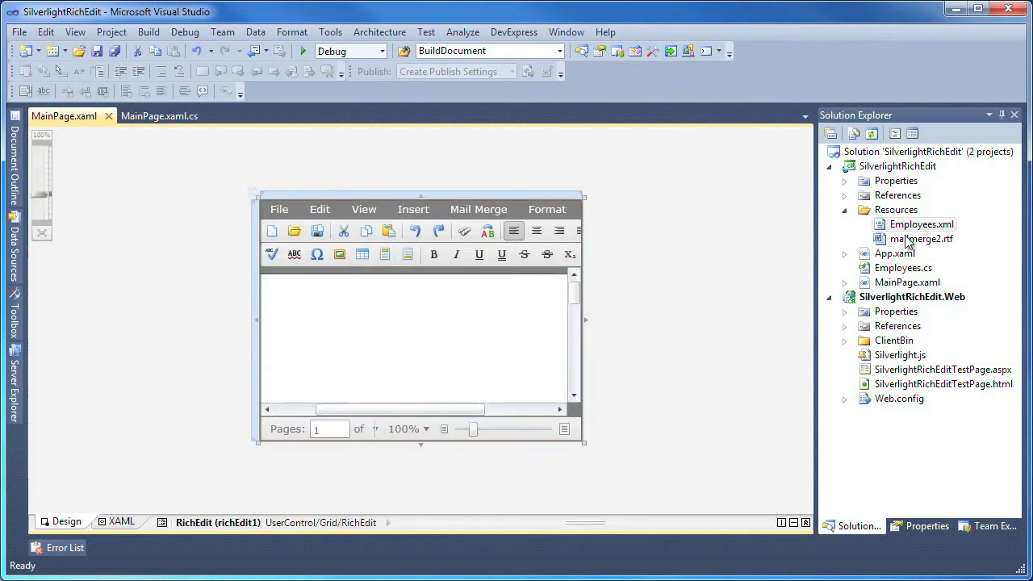
{"action": "left_click", "coordinate": [919, 239]}
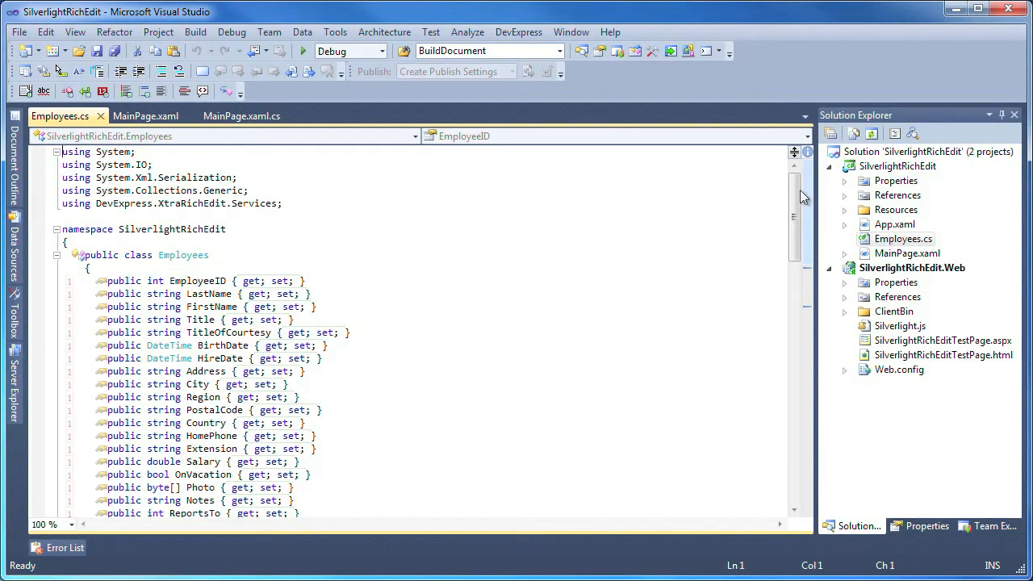
Scroll through Employees.cs past the DataSource property to the DBUriStreamProvider class.
{"action": "scroll", "scroll_direction": "down", "scroll_amount": 3}
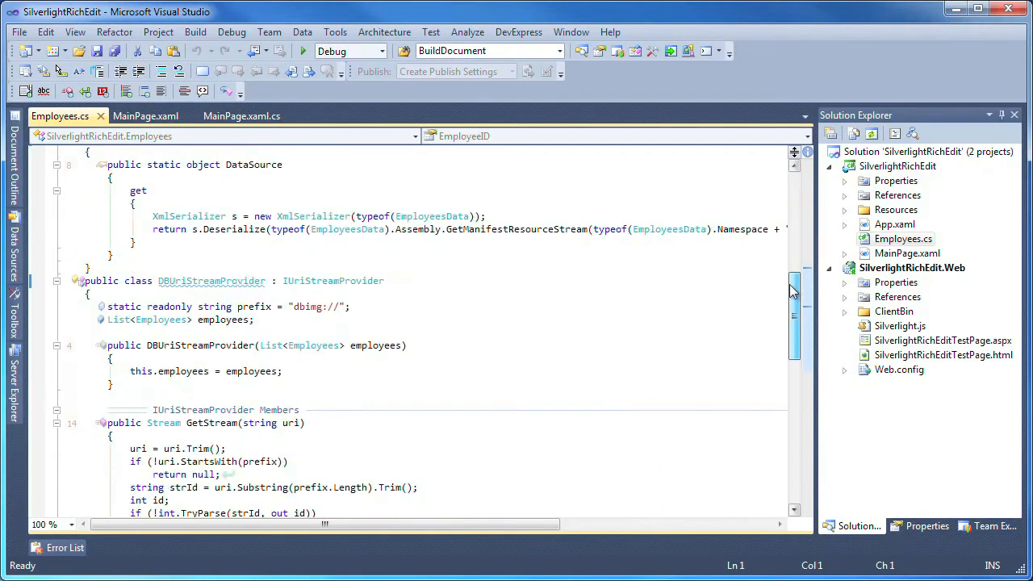
{"action": "scroll", "scroll_direction": "down", "scroll_amount": 3}
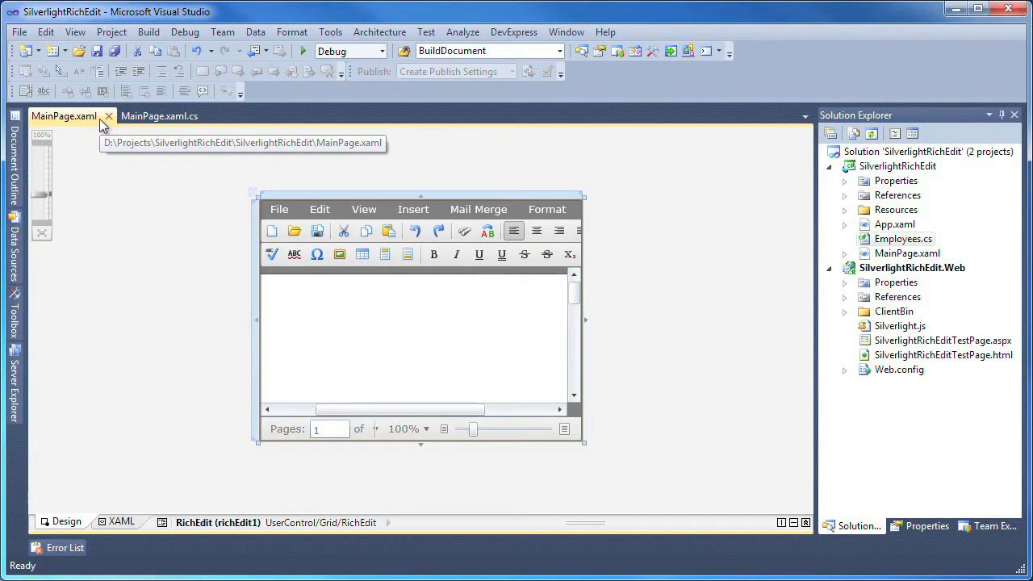
{"action": "mouse_move", "coordinate": [147, 120]}
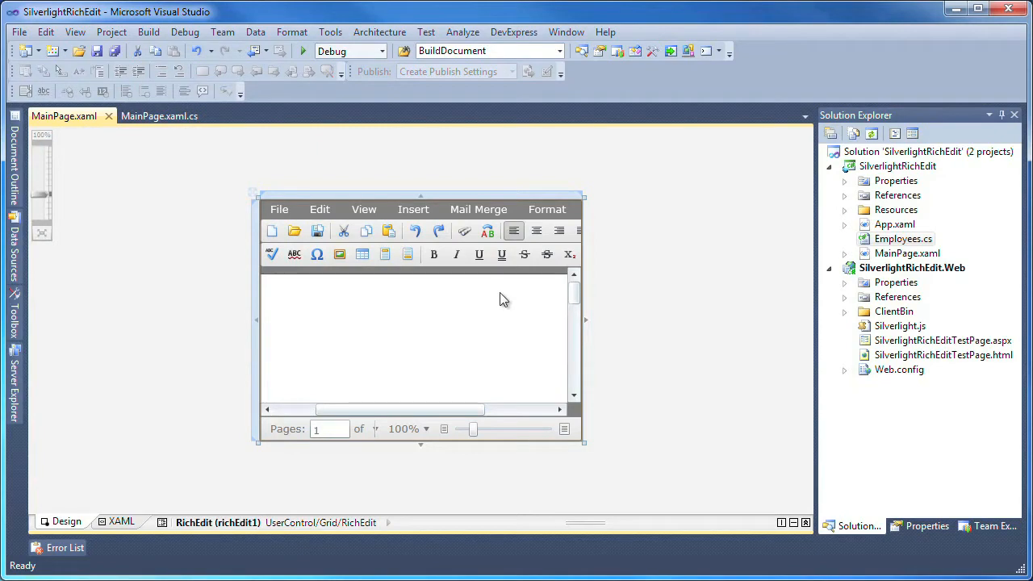
Select the RichEdit control and generate its empty richEdit1_GotFocus handler from the Events list.
{"action": "left_click", "coordinate": [903, 238]}
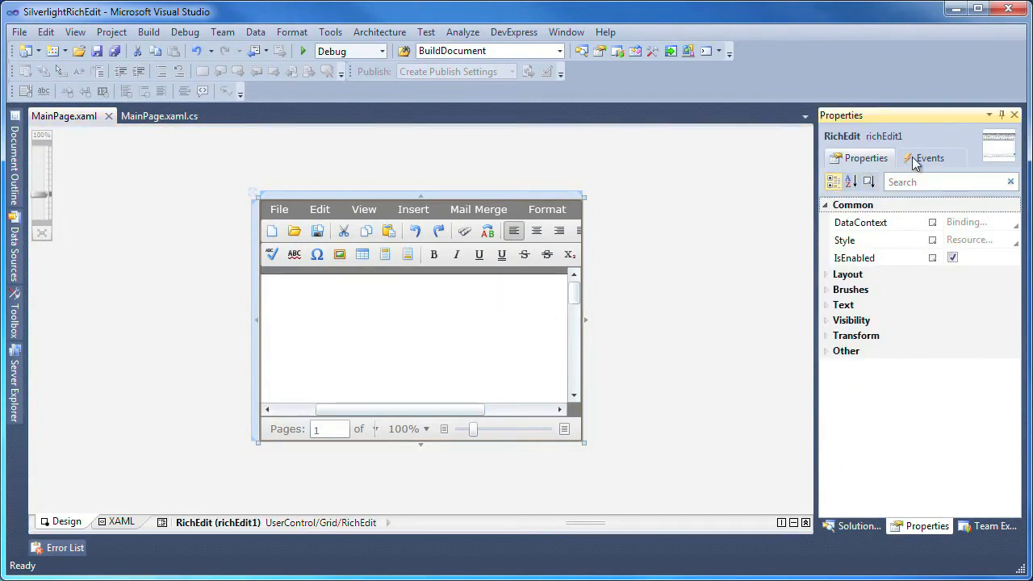
{"action": "left_click", "coordinate": [930, 158]}
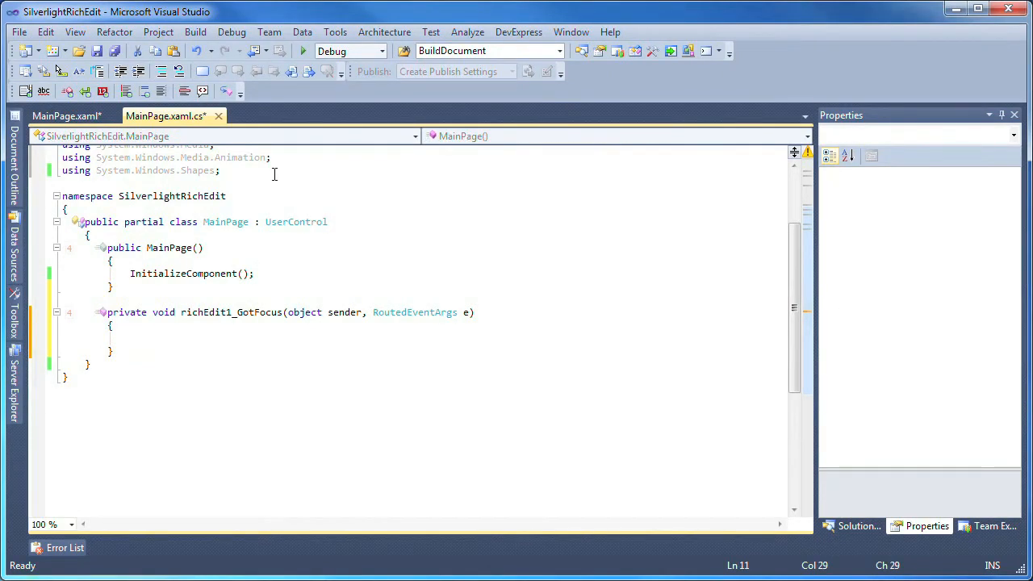
Add the DevExpress.XtraRichEdit.Services using and set MailMerge.DataSource to EmployeesData.DataSource in the handler.
{"action": "type", "text": "using Dev;"}
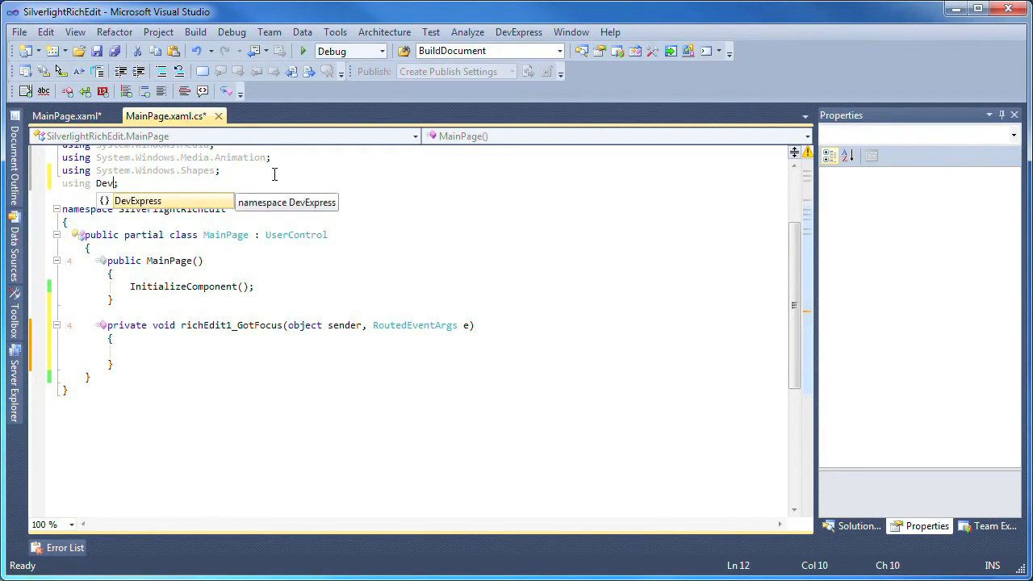
{"action": "type", "text": ".XtraRichEdit.Services"}
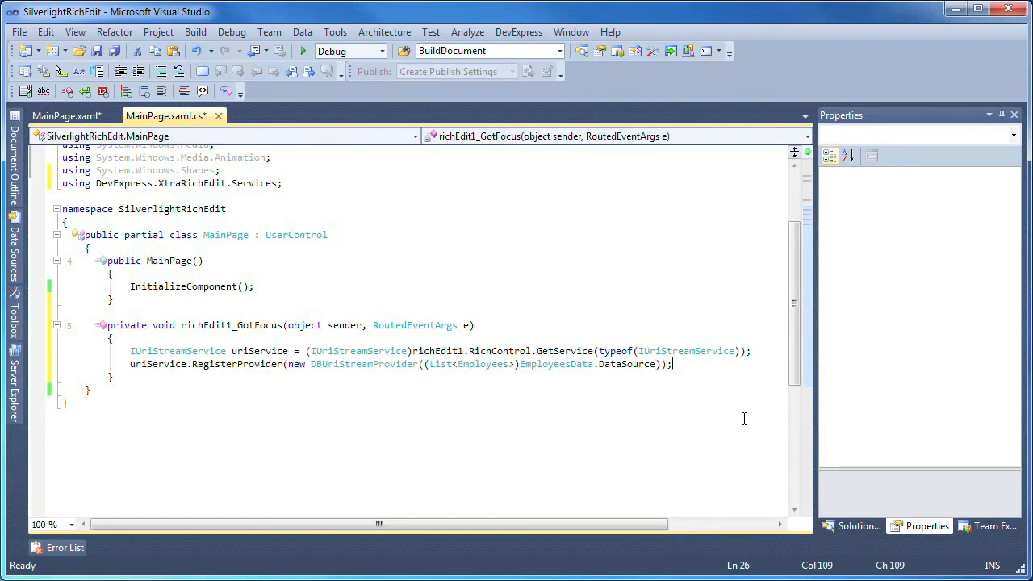
{"action": "type", "text": "richEdit1.RichControl.Options.MailMerge.DataSource = EmployeesData.DataSource;"}
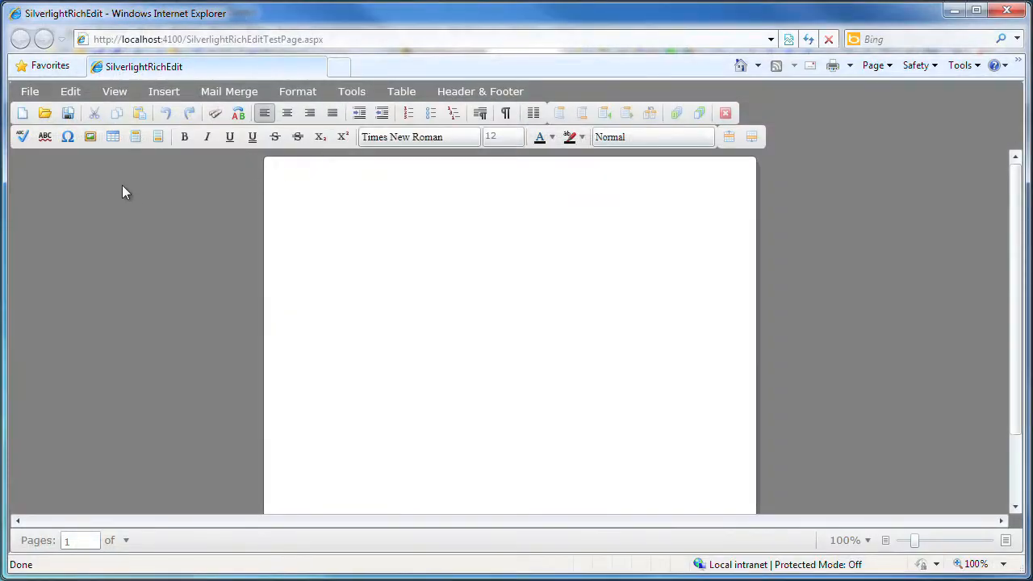
Load the mailmerge2 template from the Resources folder via File > Open in the running app.
{"action": "left_click", "coordinate": [30, 91]}
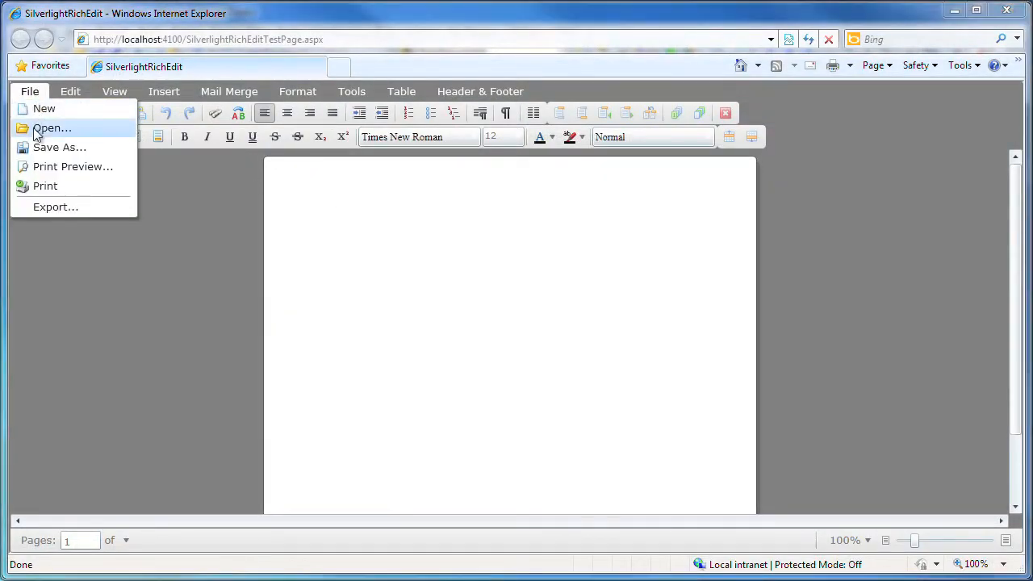
{"action": "left_click", "coordinate": [52, 127]}
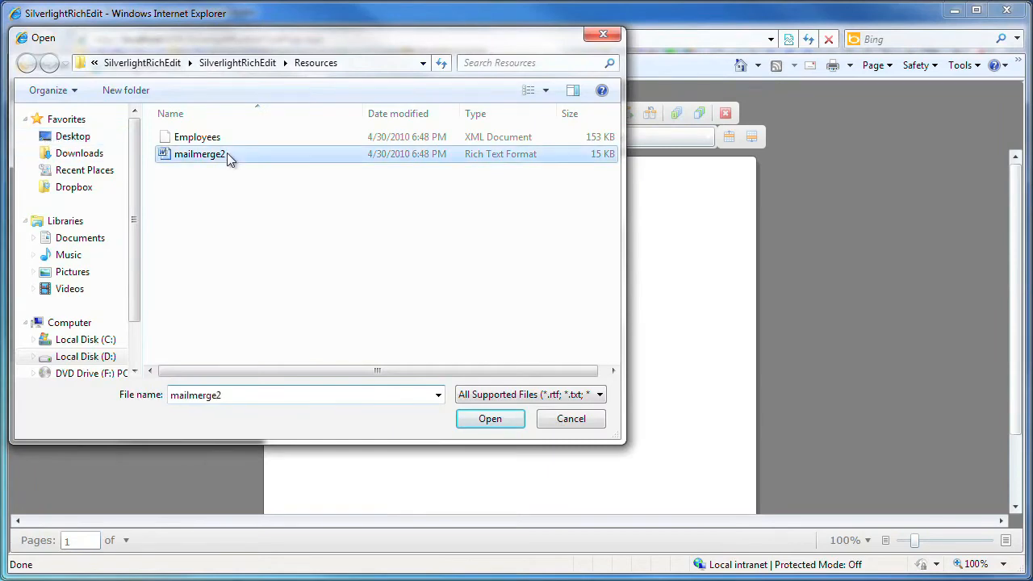
{"action": "left_click", "coordinate": [490, 418]}
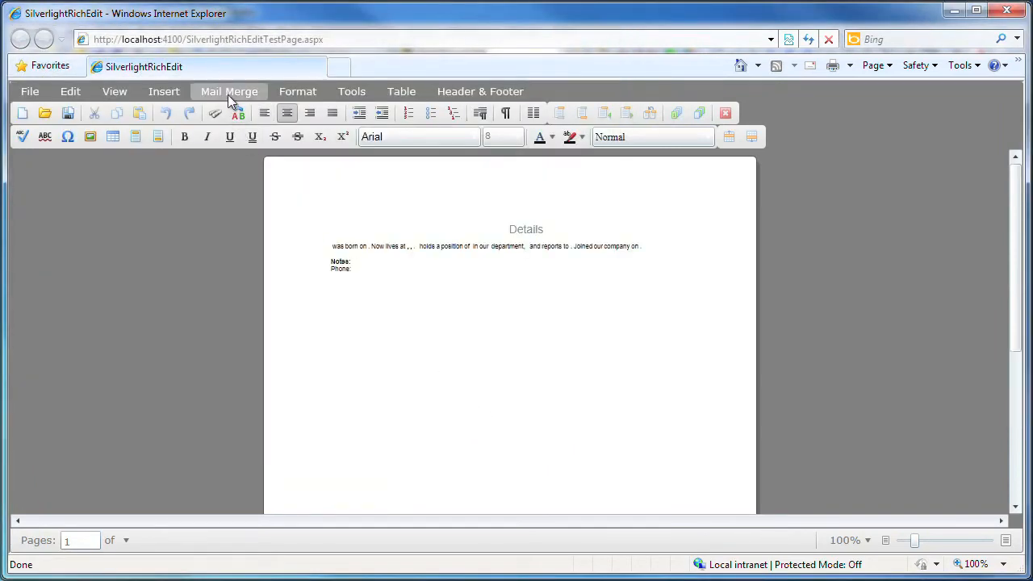
Show all field codes, revealing INCLUDEPICTURE and MERGEFIELD FirstName, LastName and other fields.
{"action": "left_click", "coordinate": [229, 91]}
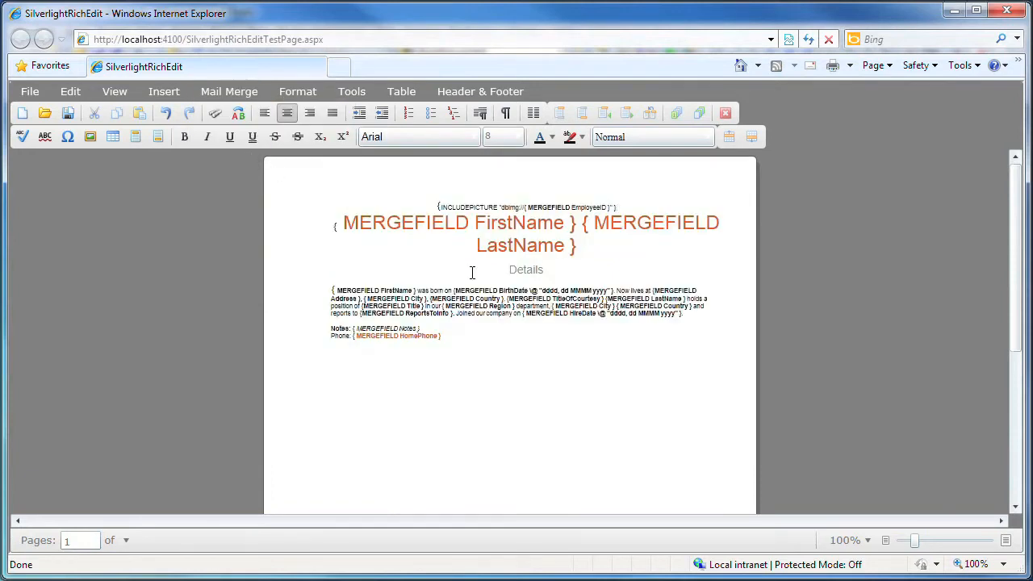
{"action": "left_click", "coordinate": [498, 222]}
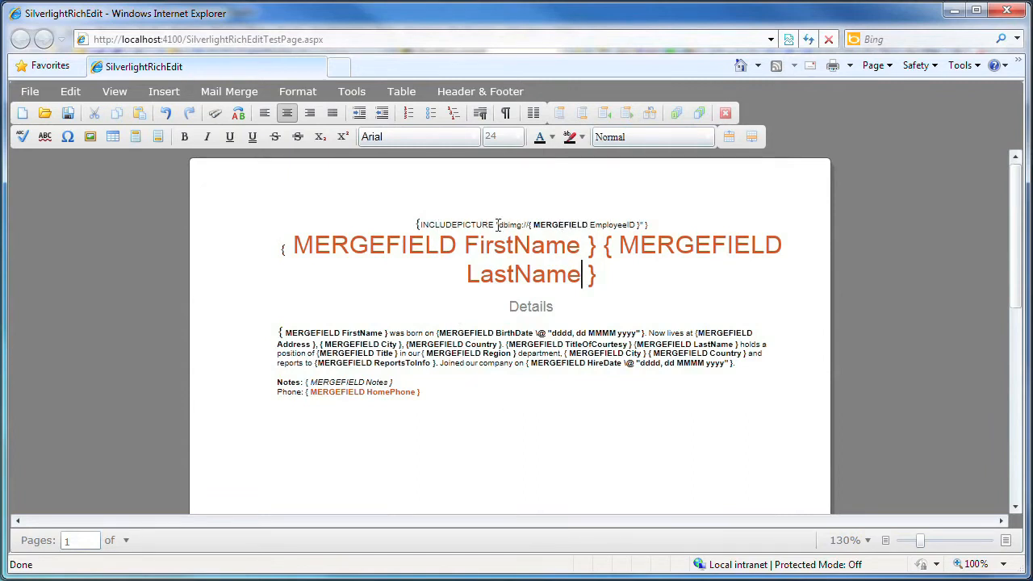
View merged employee data with photos, step to the next record (Margaret Peacock), then switch back to placeholders.
{"action": "left_click", "coordinate": [230, 91]}
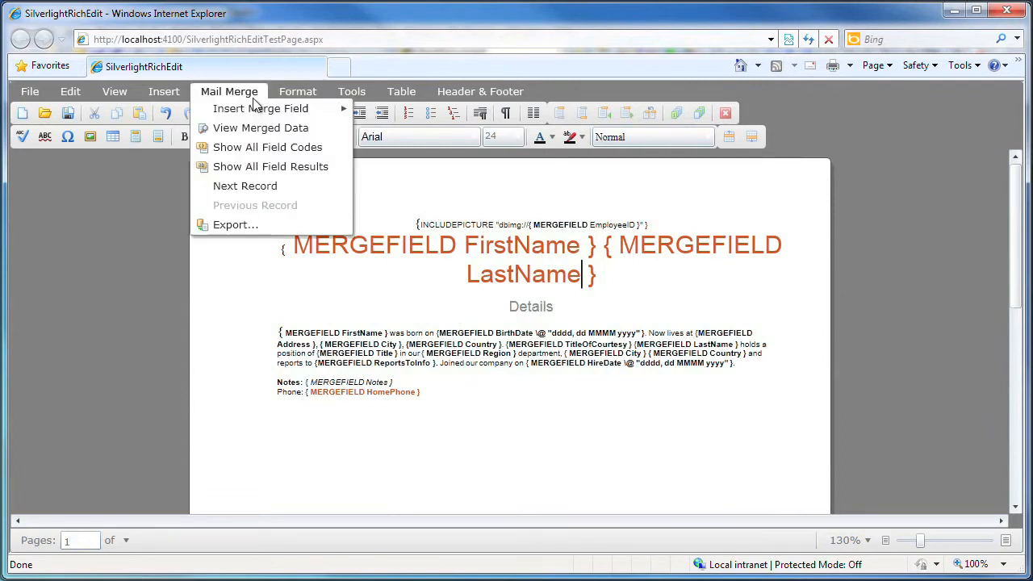
{"action": "mouse_move", "coordinate": [260, 128]}
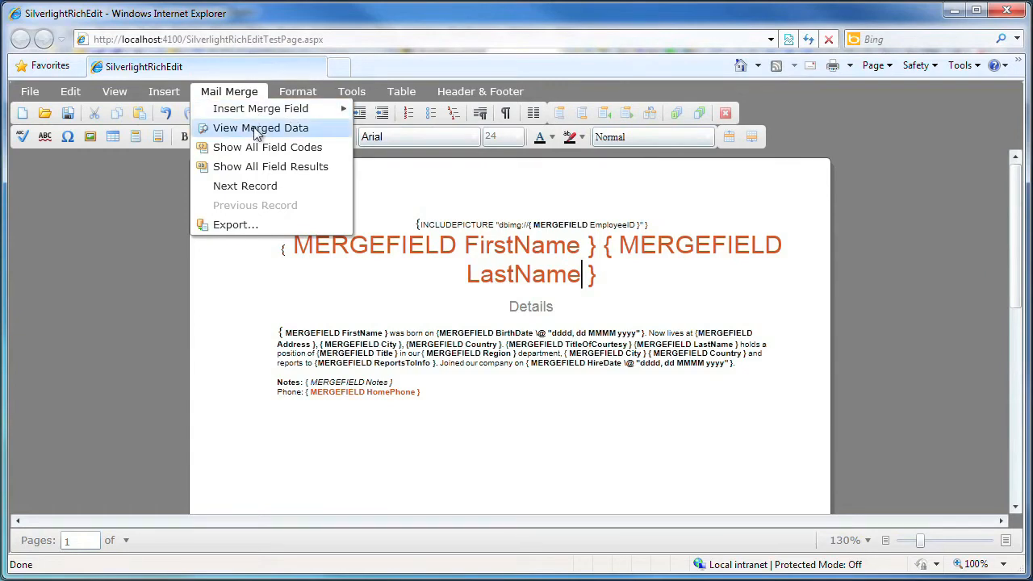
{"action": "left_click", "coordinate": [260, 128]}
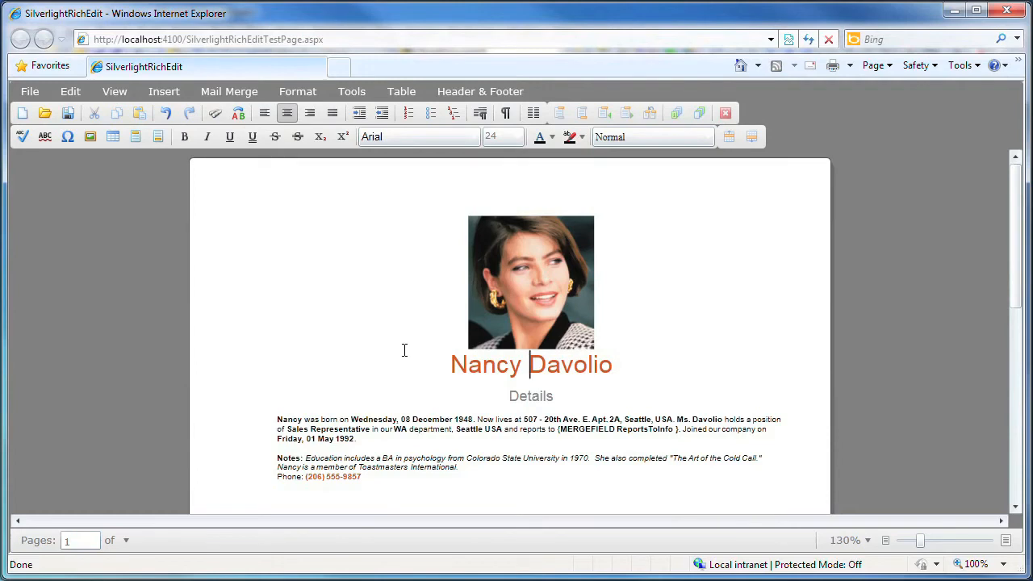
{"action": "mouse_move", "coordinate": [369, 311]}
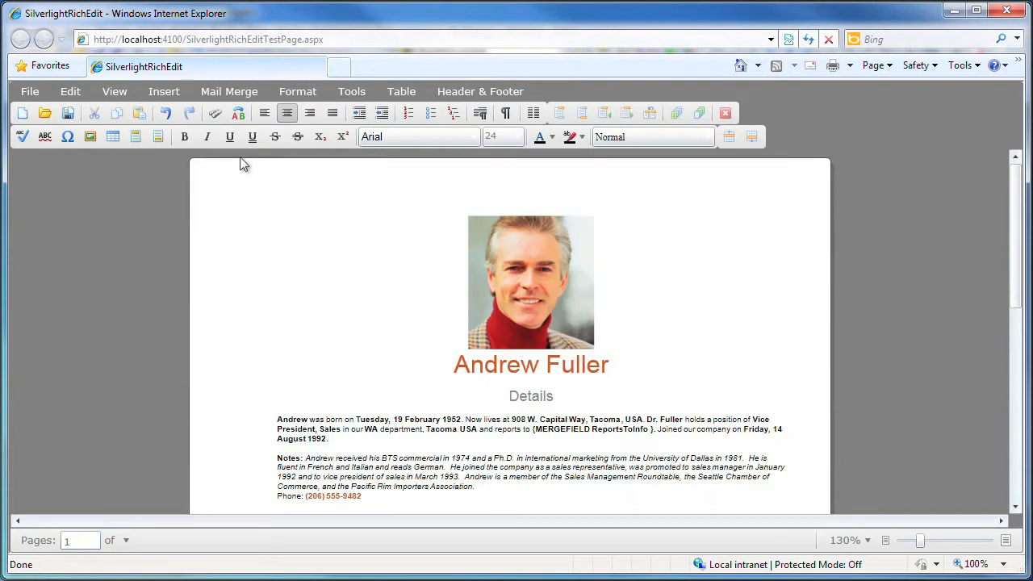
{"action": "left_click", "coordinate": [229, 91]}
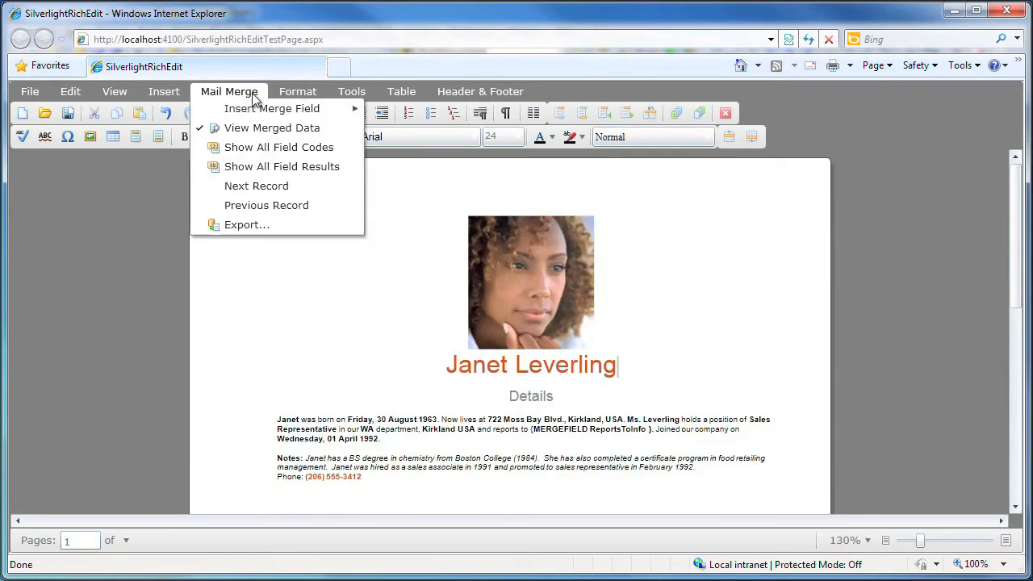
{"action": "left_click", "coordinate": [256, 185]}
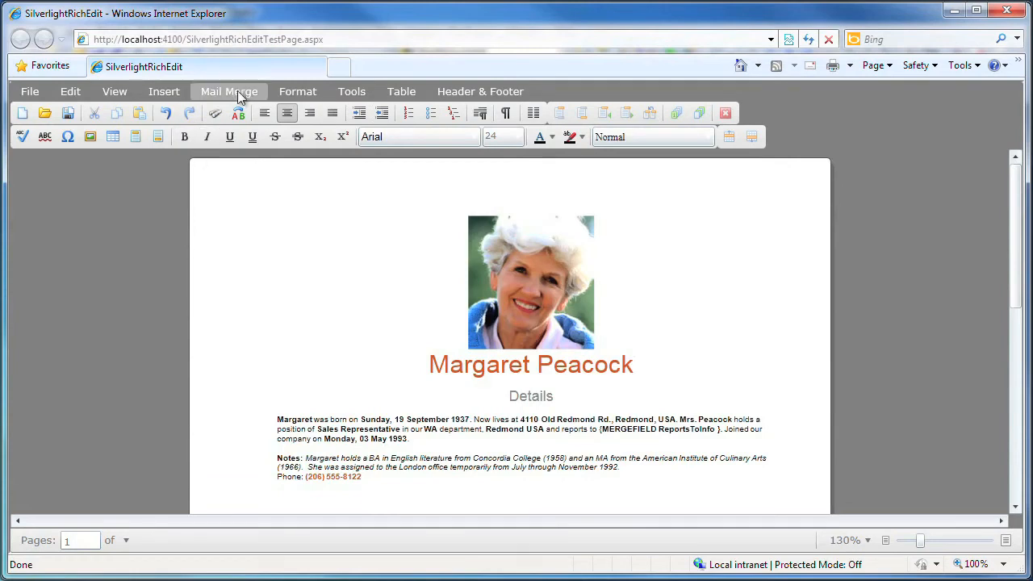
{"action": "left_click", "coordinate": [229, 90]}
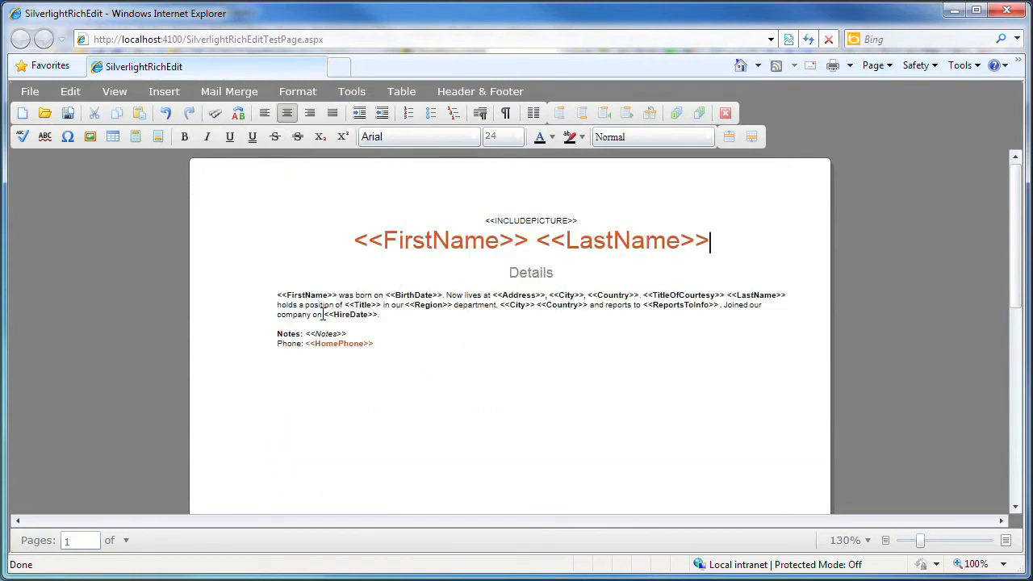